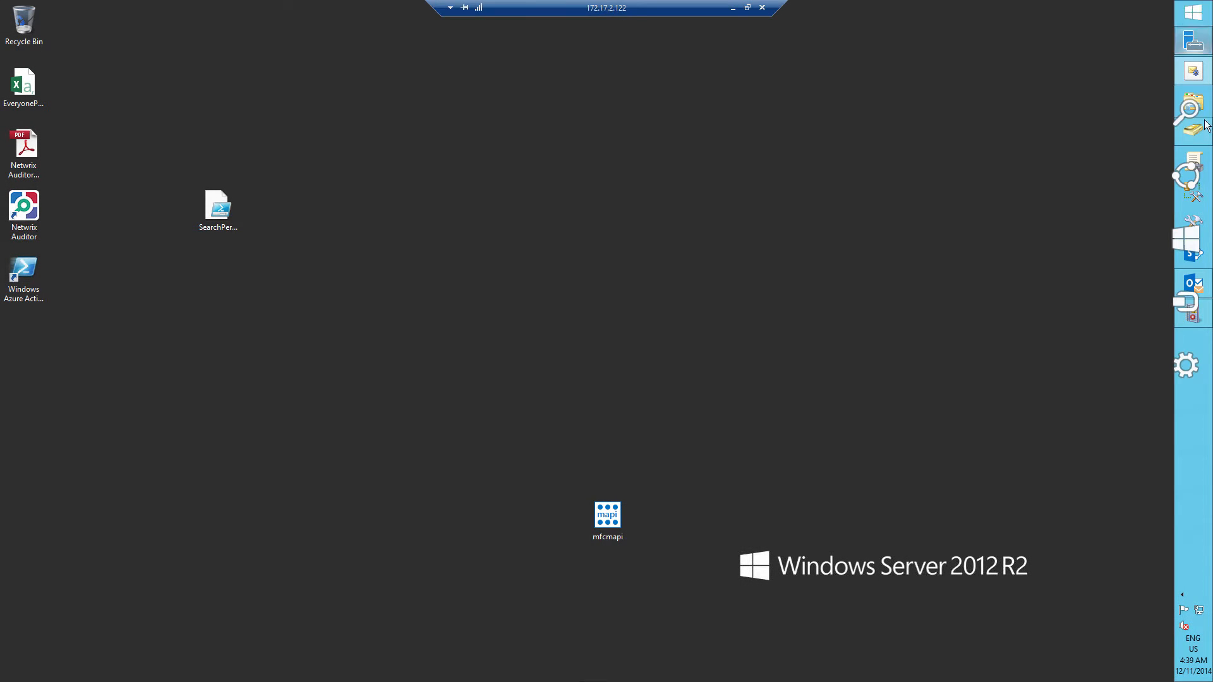
Step: Search for 'exchange mana' and launch Exchange Management Shell
{"action": "left_click", "coordinate": [1192, 106]}
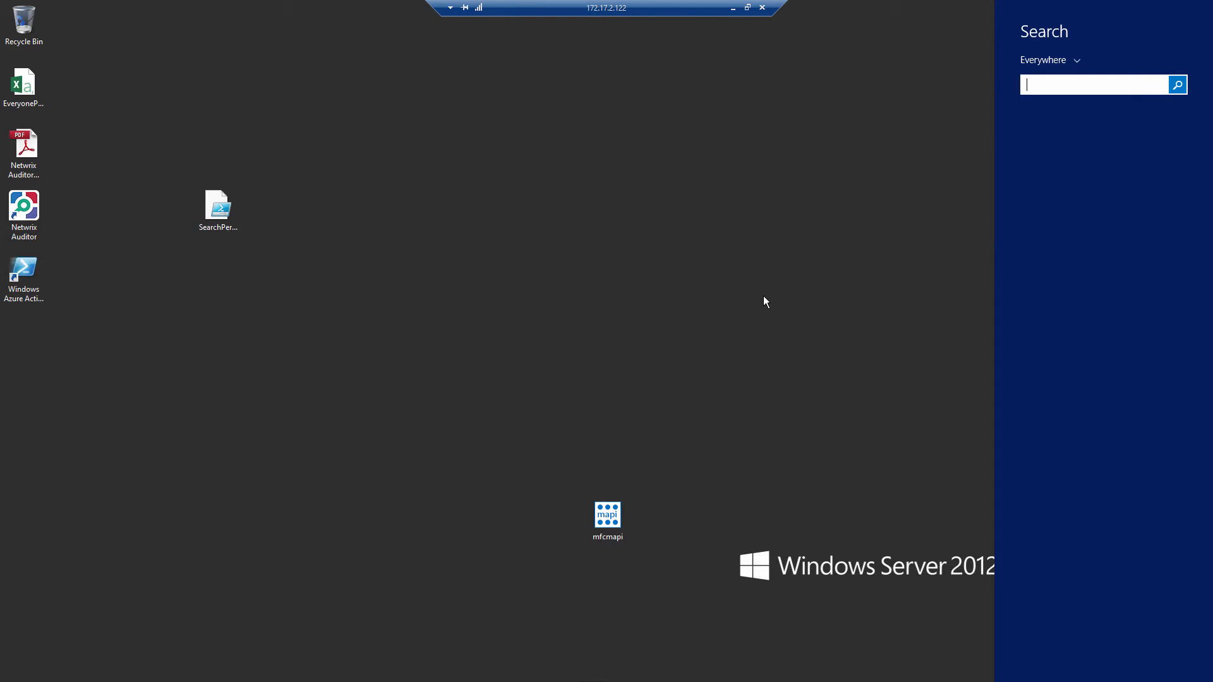
{"action": "type", "text": "exchange mana"}
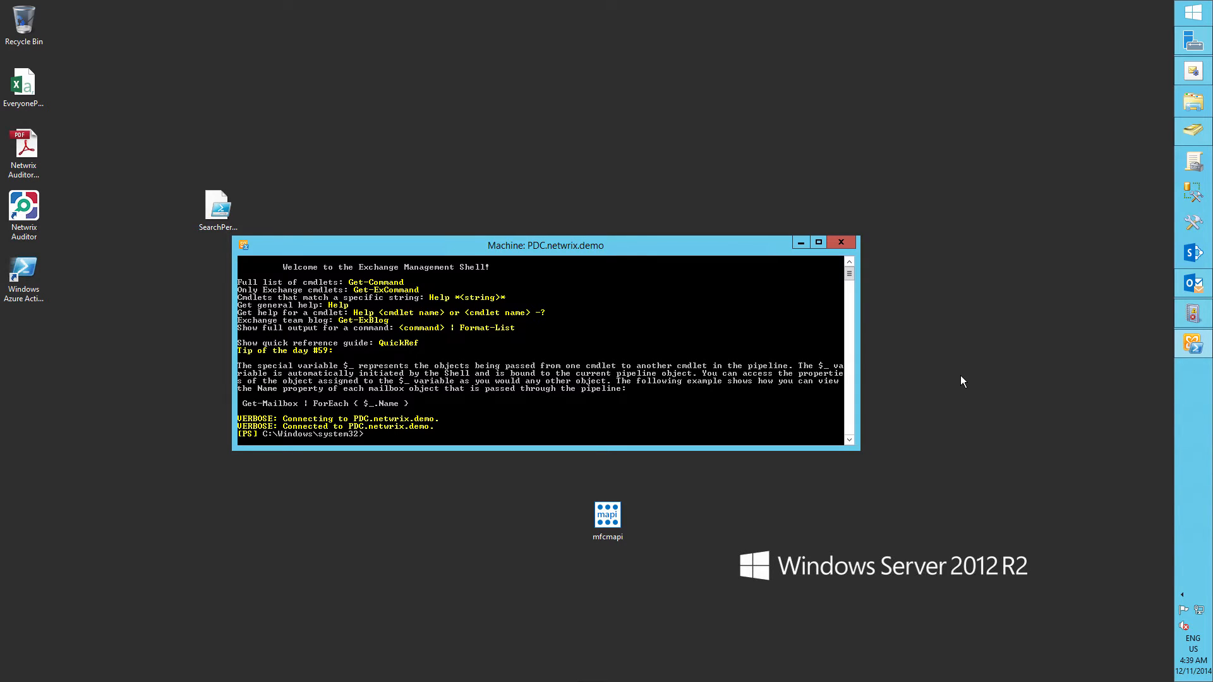
Step: Run Set-AdminAuditLogConfig to enable admin audit logging, then move to Exchange admin center
{"action": "type", "text": "Set-AdminAuditLogConfig"}
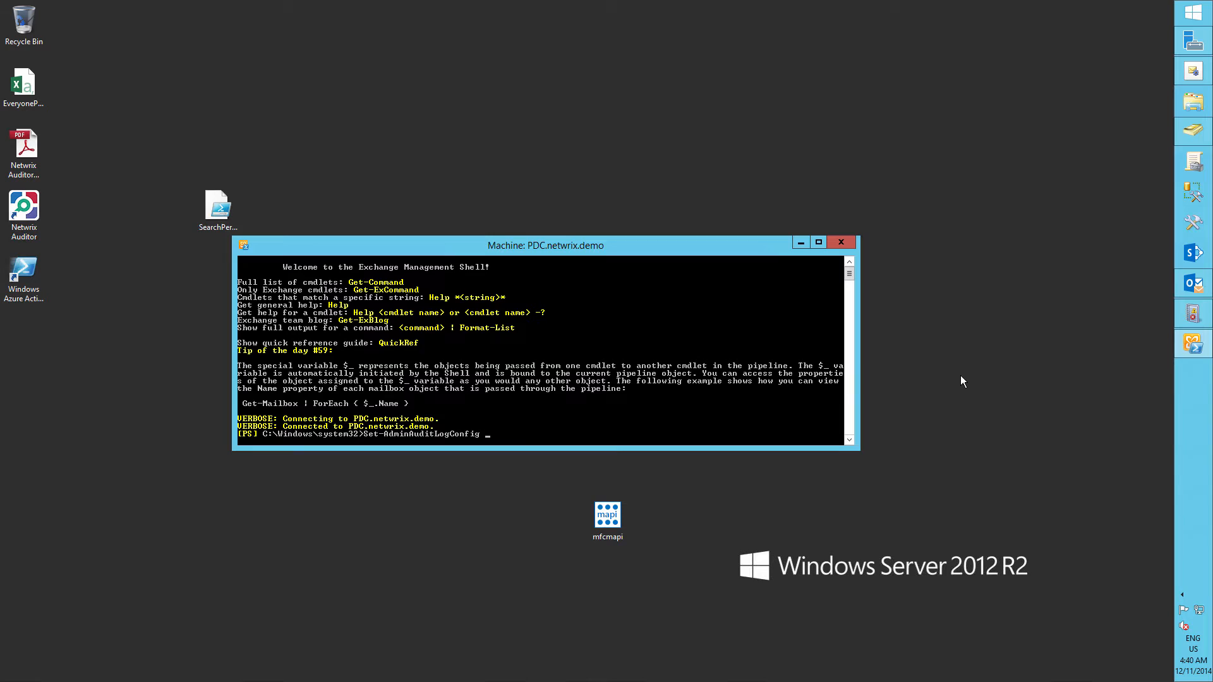
{"action": "type", "text": "-AdminAuditLogCmdlets"}
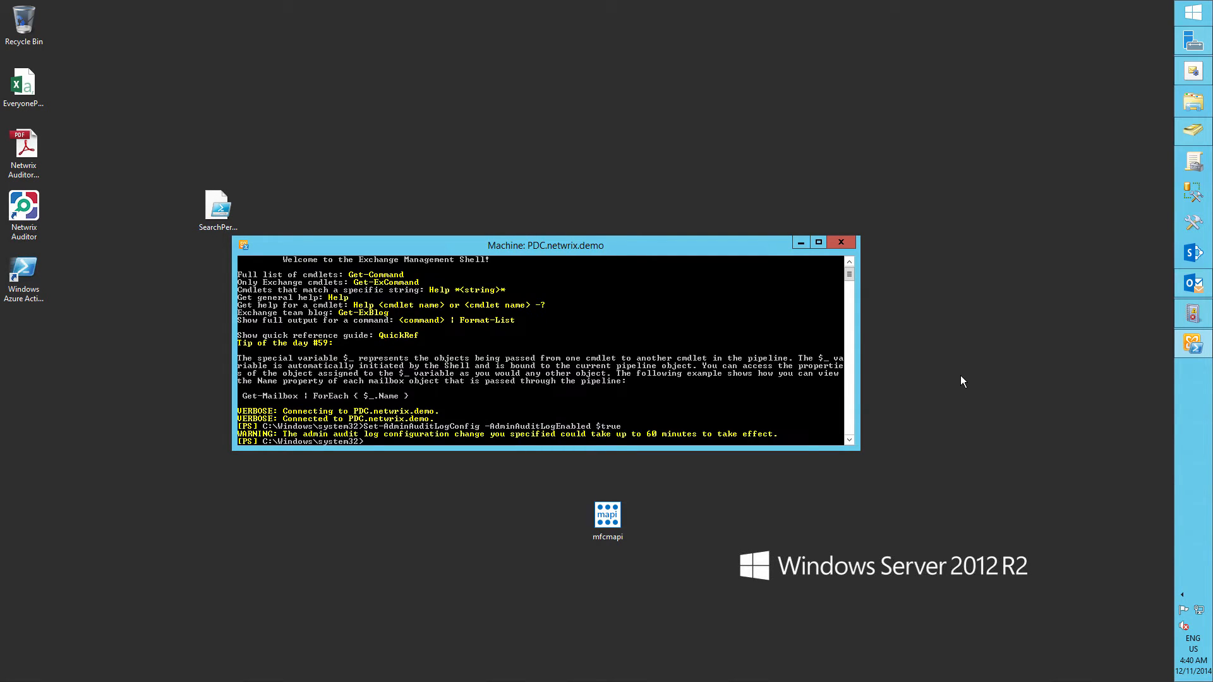
{"action": "left_click", "coordinate": [841, 243]}
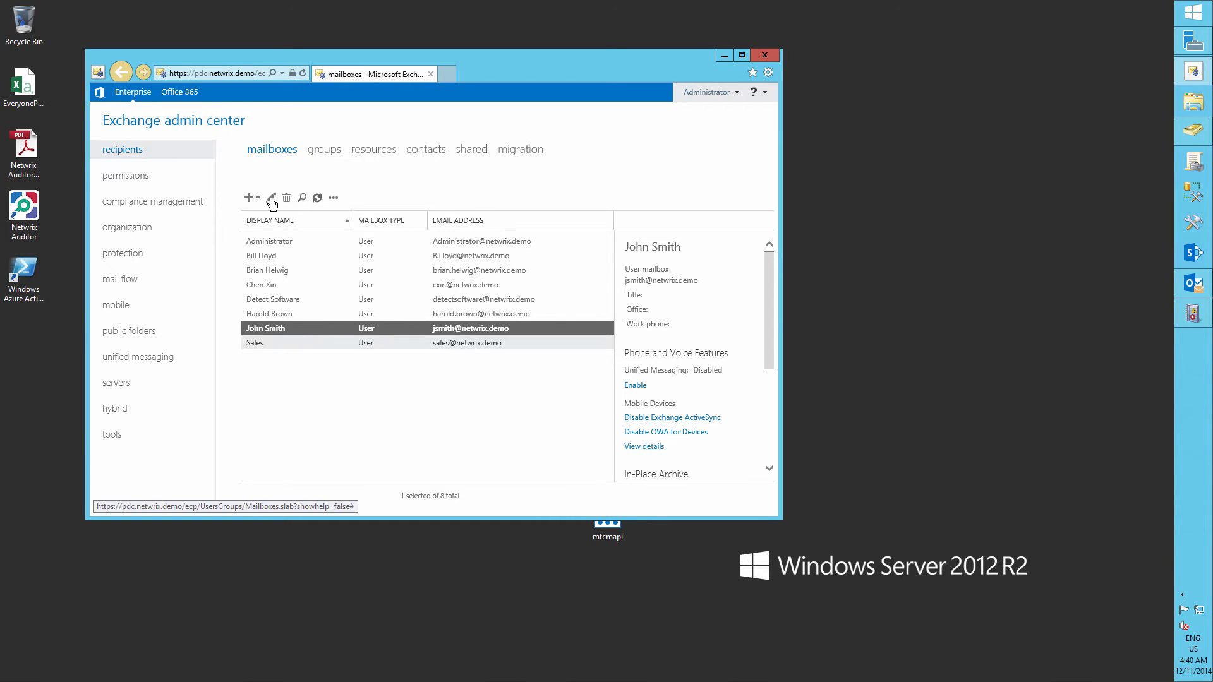
Step: Add Administrator as a Full Access delegate on John Smith's mailbox and save the change
{"action": "left_click", "coordinate": [271, 197]}
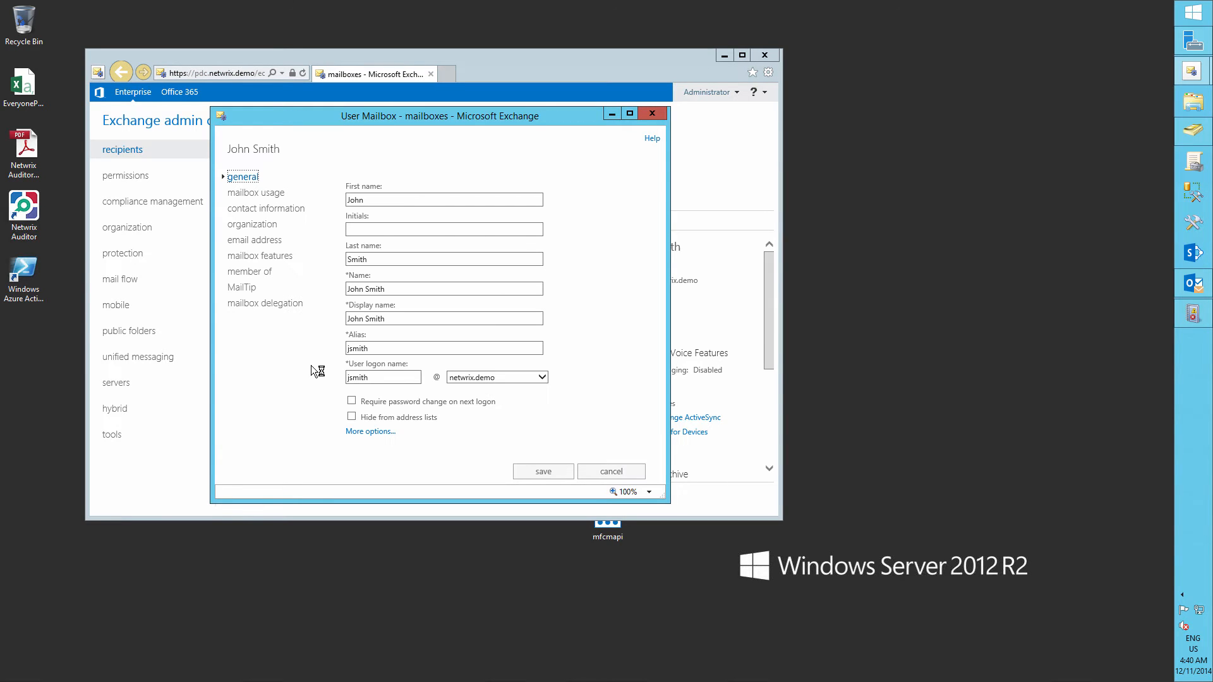
{"action": "left_click", "coordinate": [264, 302]}
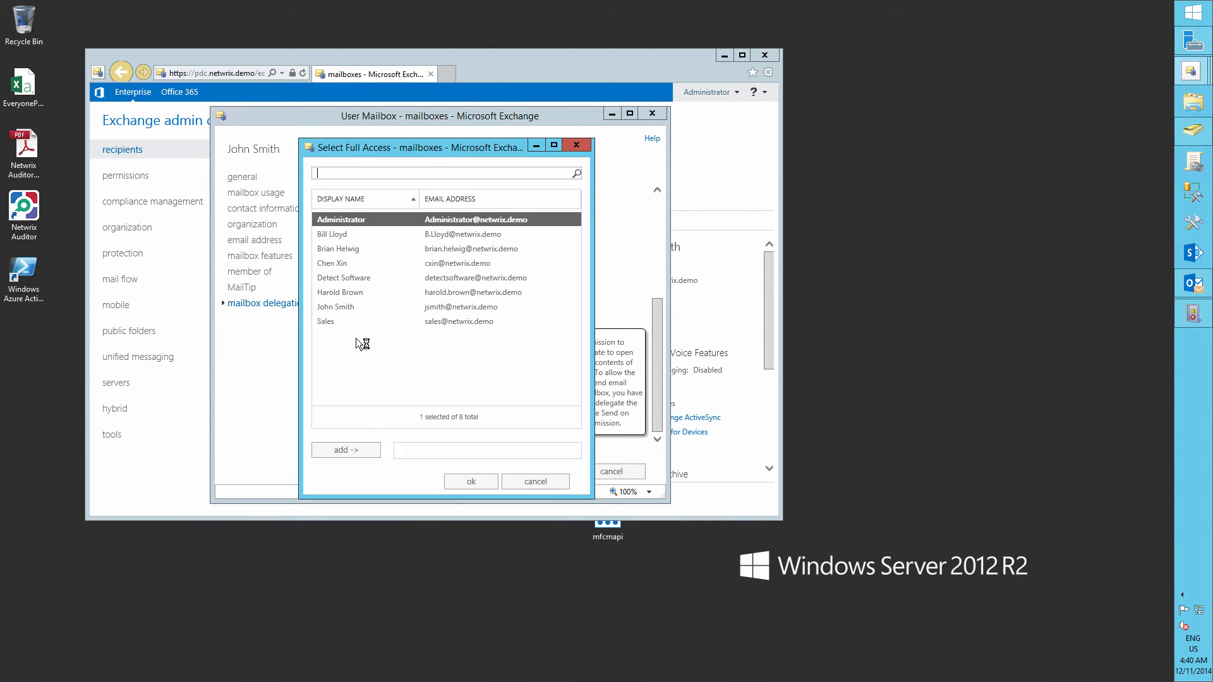
{"action": "left_click", "coordinate": [346, 450]}
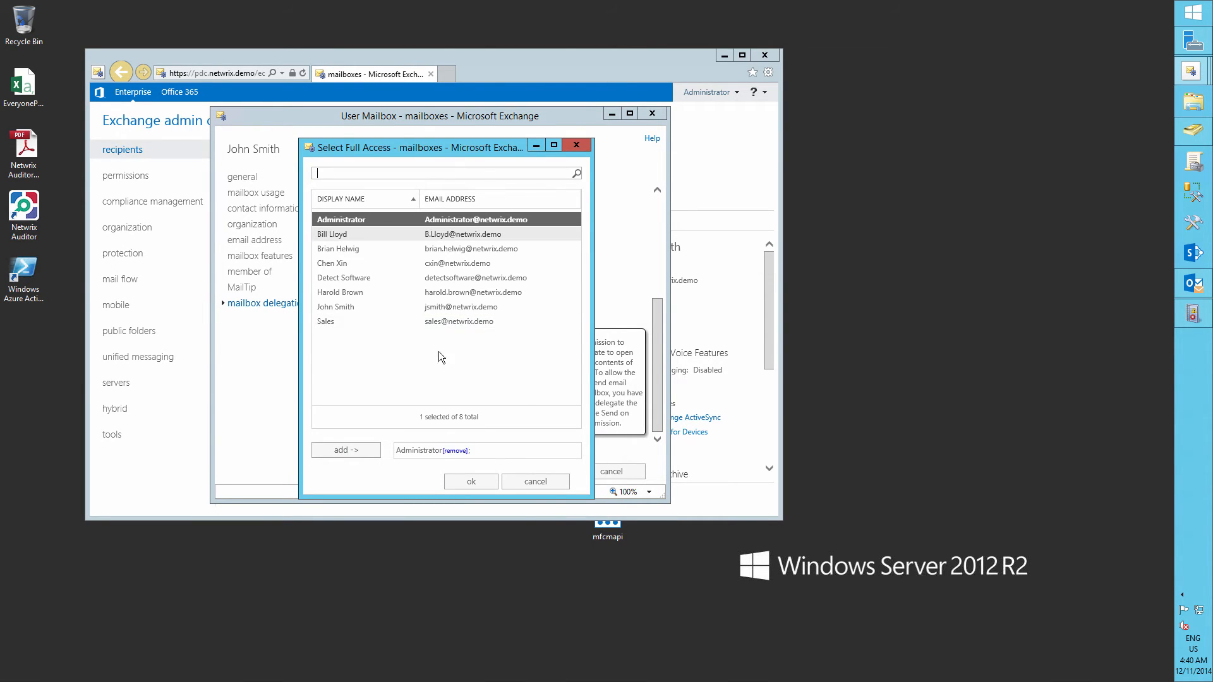
{"action": "left_click", "coordinate": [470, 482]}
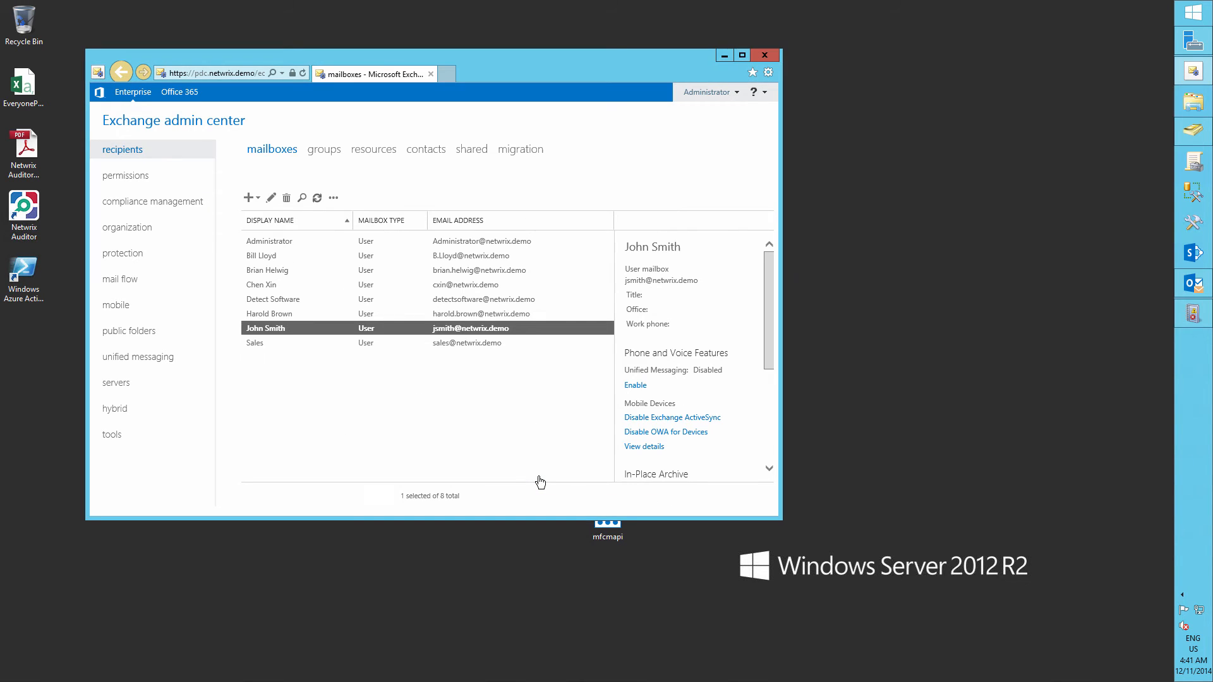
{"action": "left_click", "coordinate": [764, 54]}
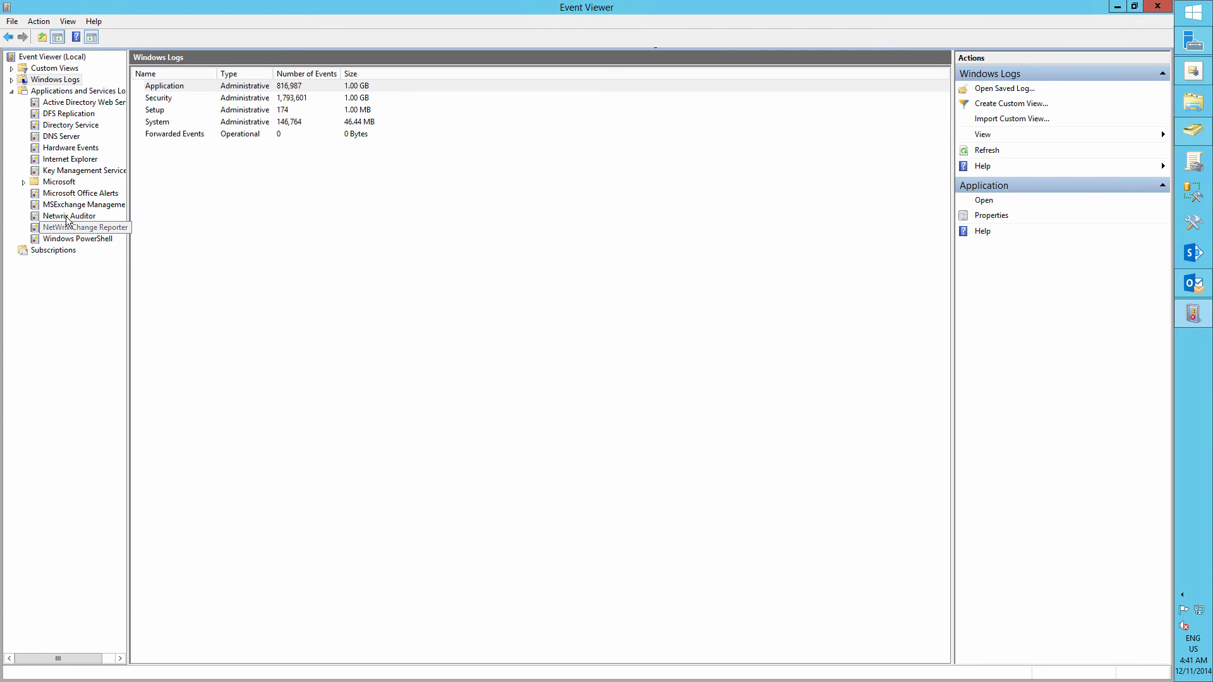
Step: Refresh the MSExchange Management log and highlight the Add-MailboxPermission event and granted user
{"action": "left_click", "coordinate": [85, 205]}
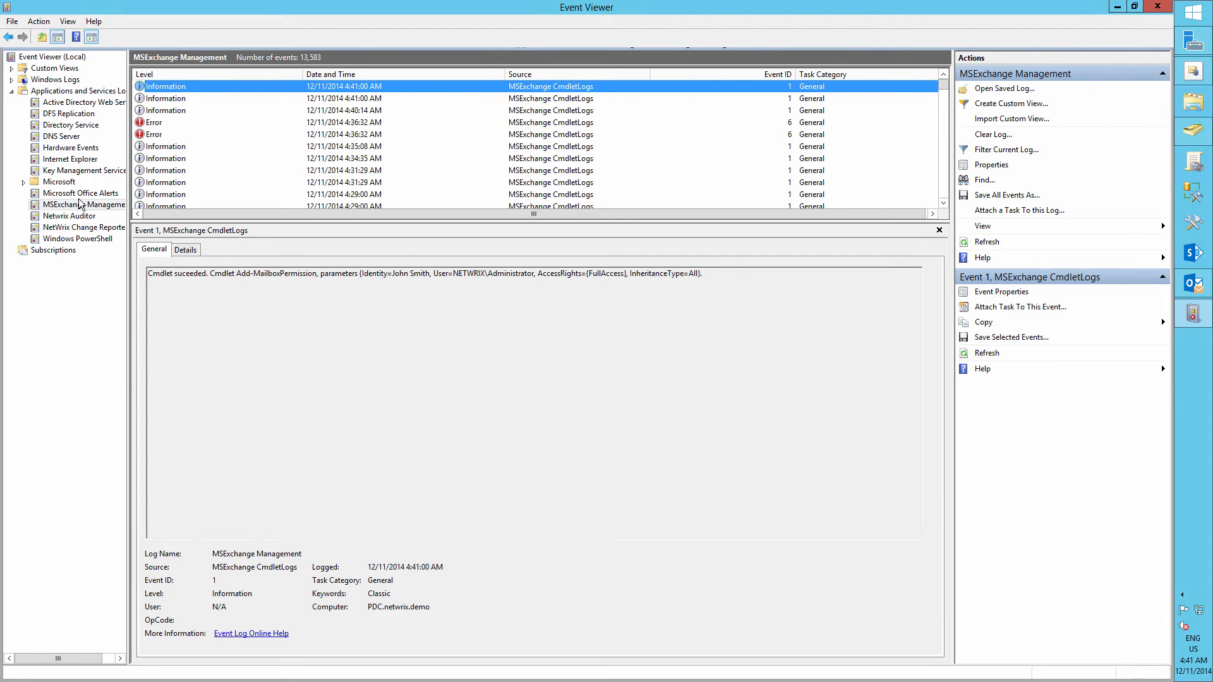
{"action": "right_click", "coordinate": [83, 205]}
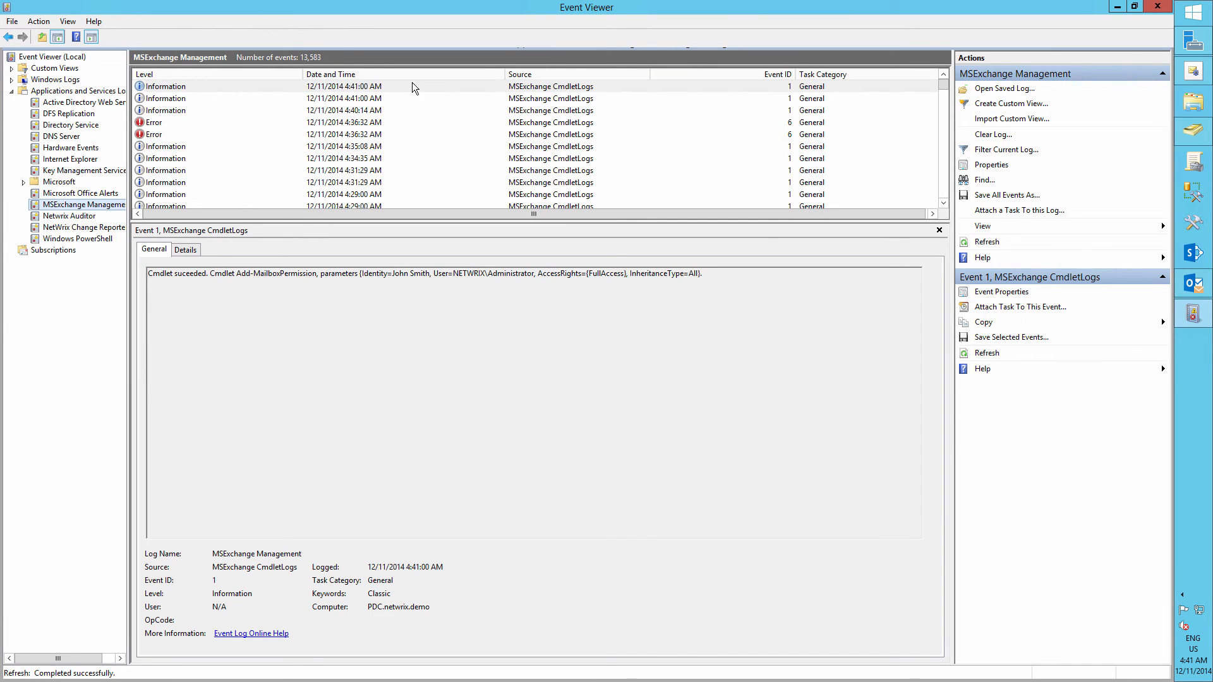
{"action": "left_click_drag", "start_coordinate": [174, 273], "coordinate": [317, 273]}
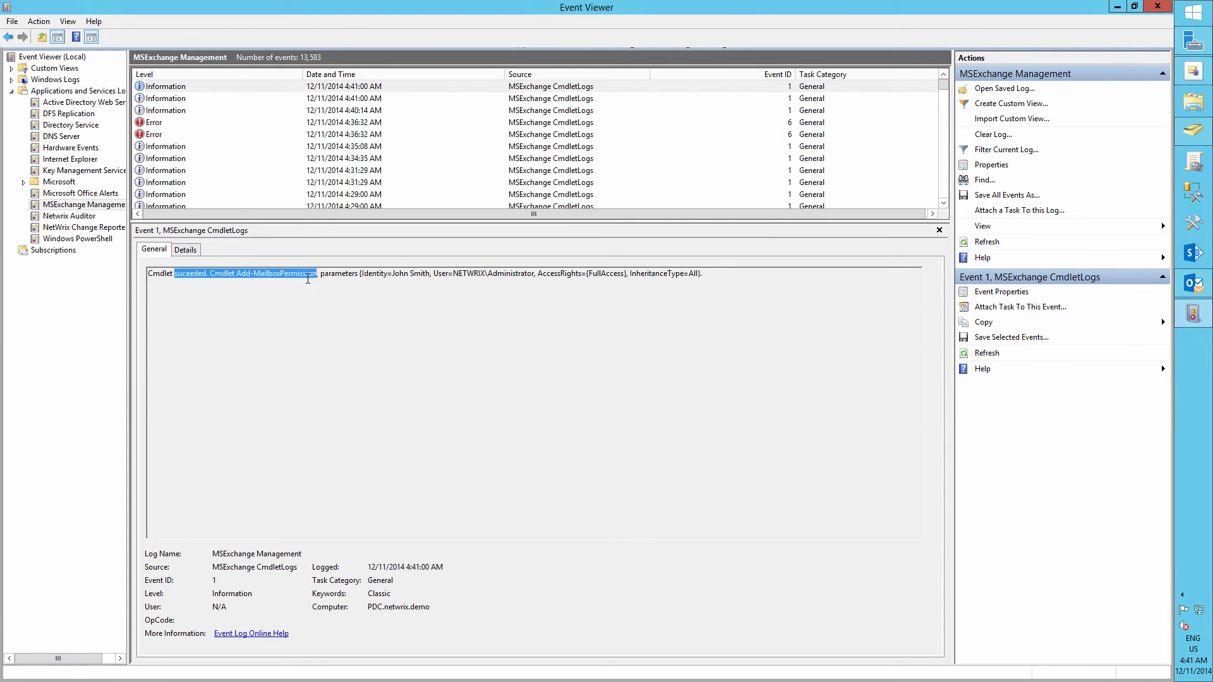
{"action": "double_click", "coordinate": [504, 273]}
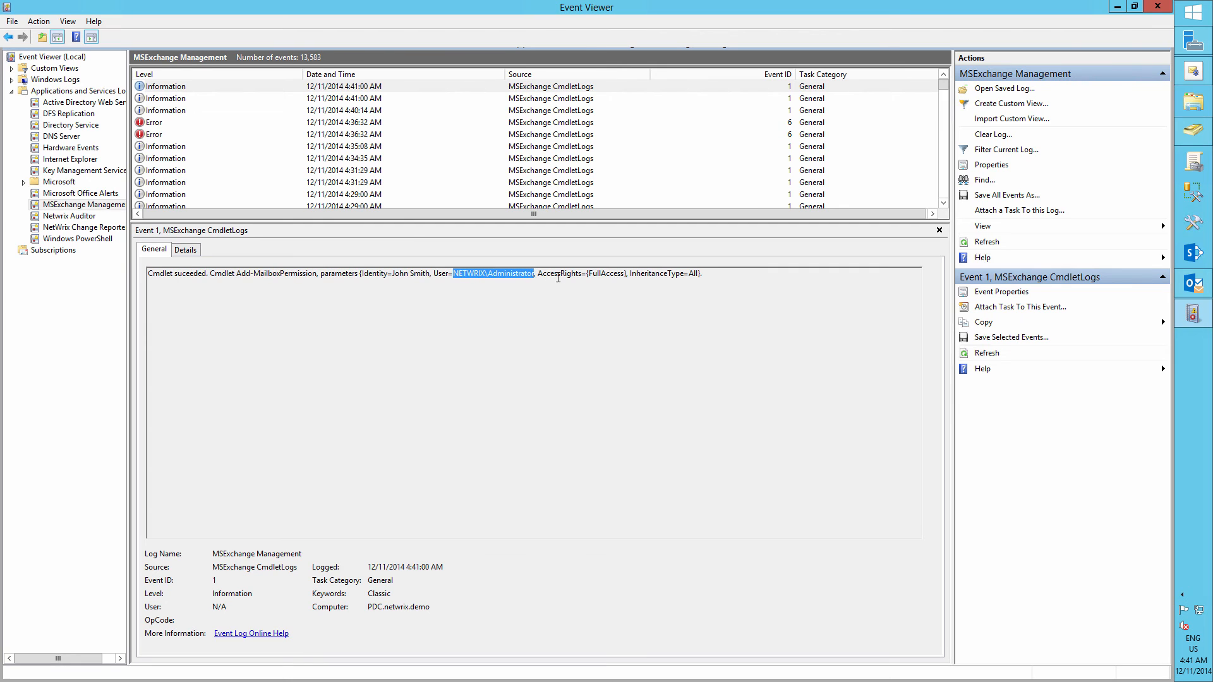